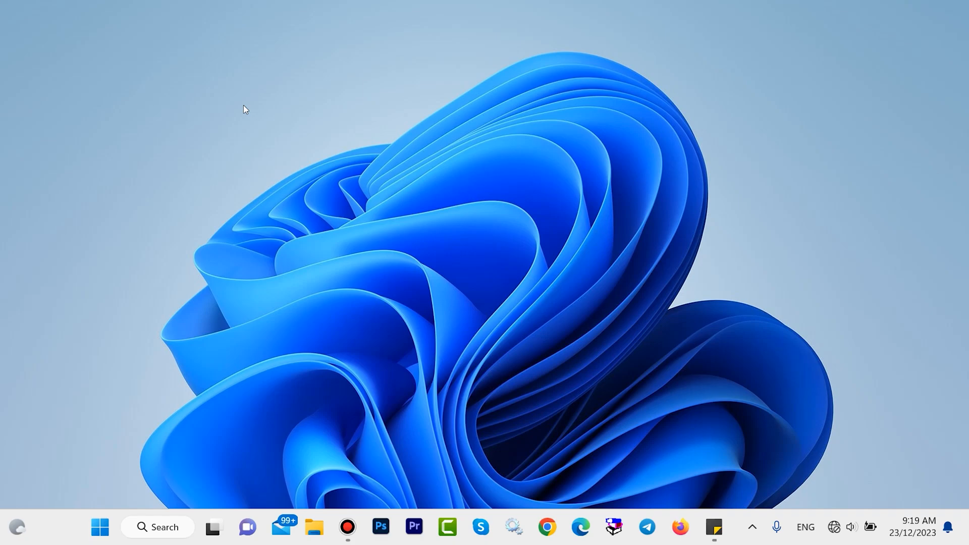
Search for cmd and launch Command Prompt as administrator, approving the prompt.
click(157, 526)
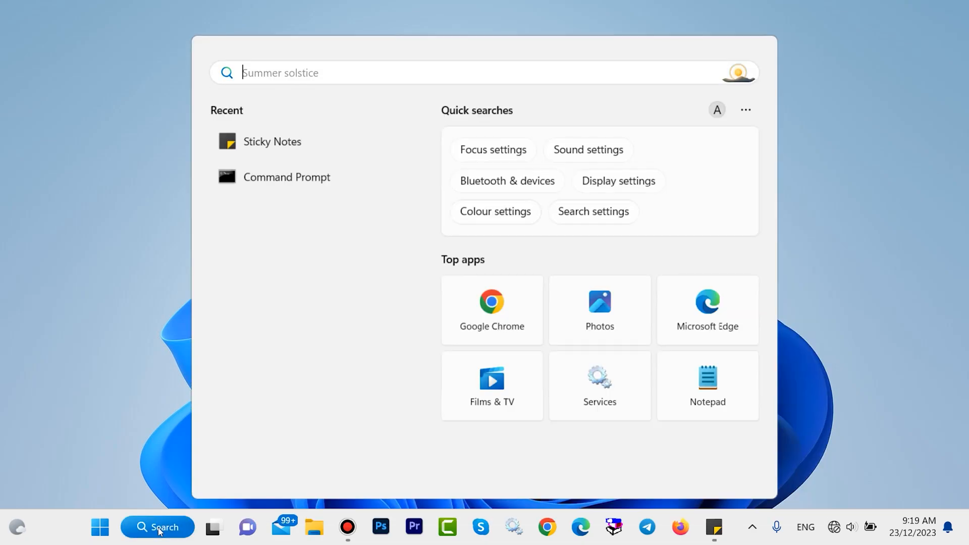
text(cmd)
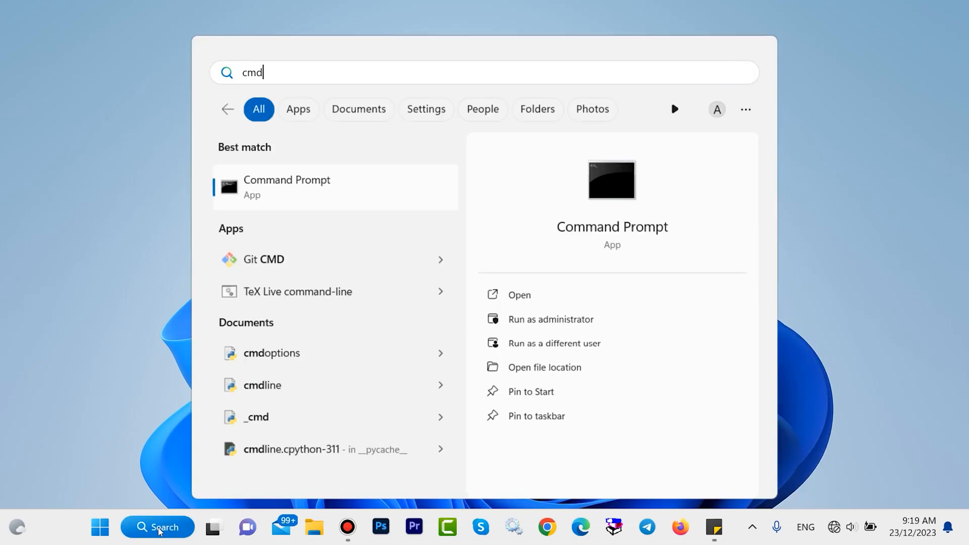
right_click(286, 187)
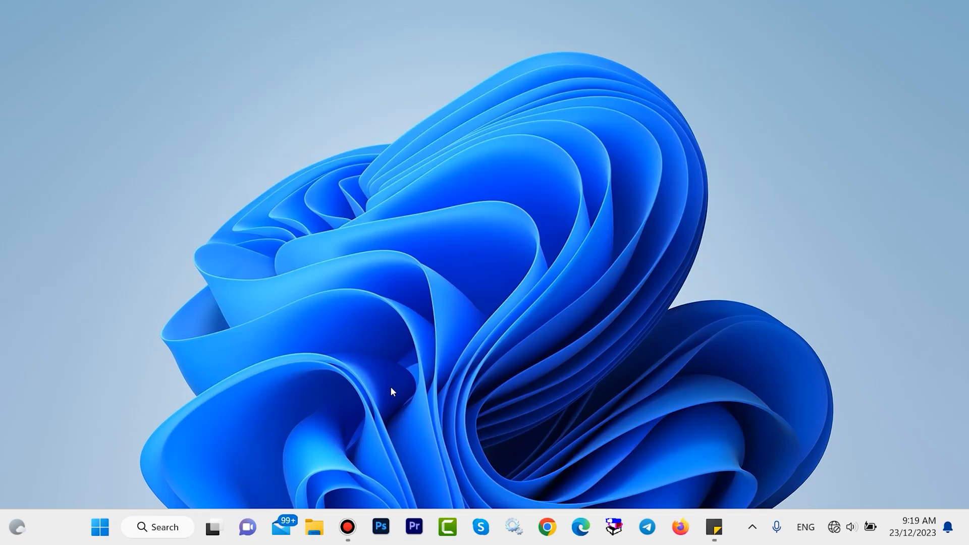
click(713, 527)
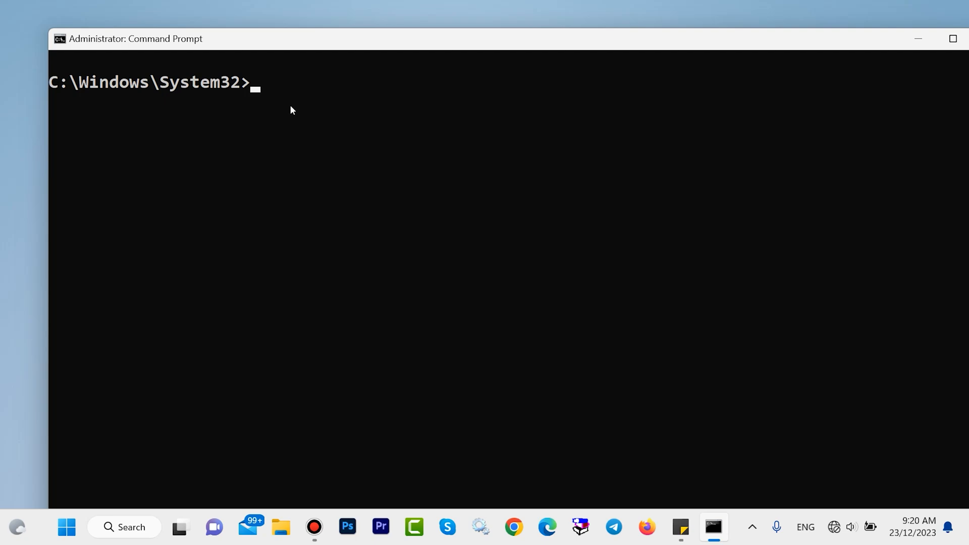
Run defrag C: to get the pre-optimization volume report showing 0% fragmentation.
text(defra)
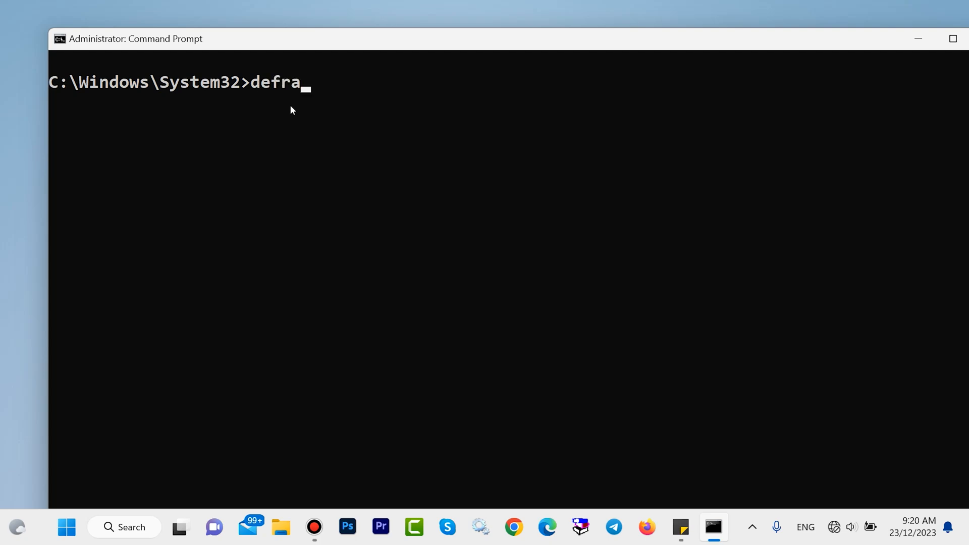
text(g)
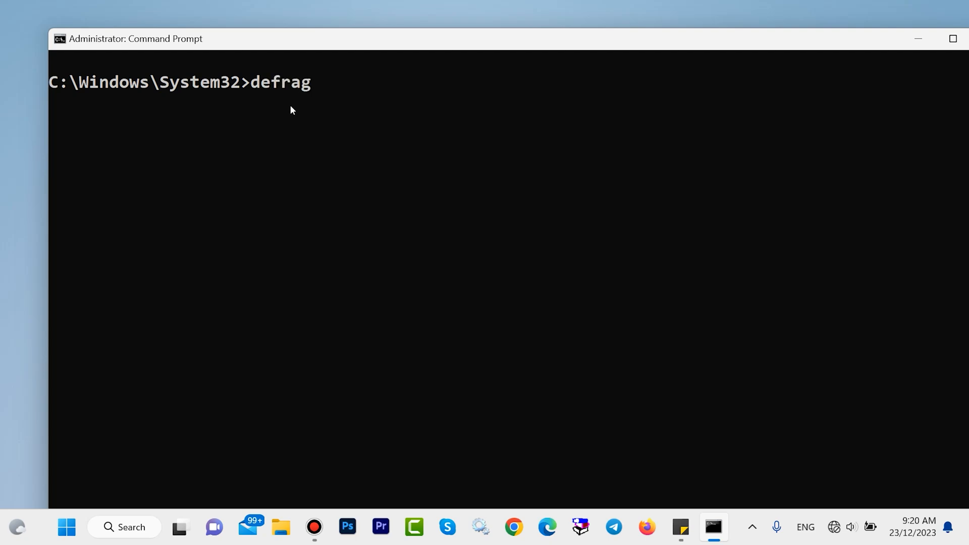
text(C)
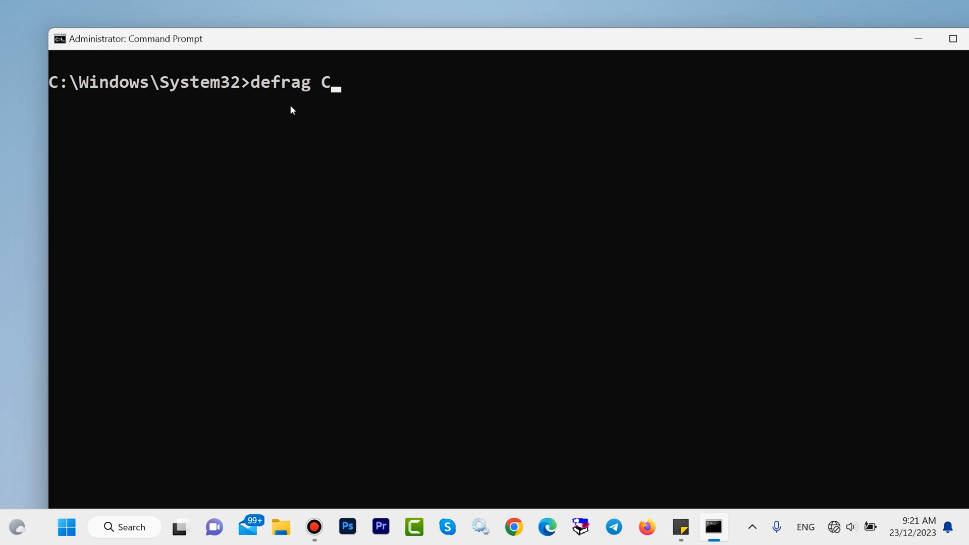
text(D)
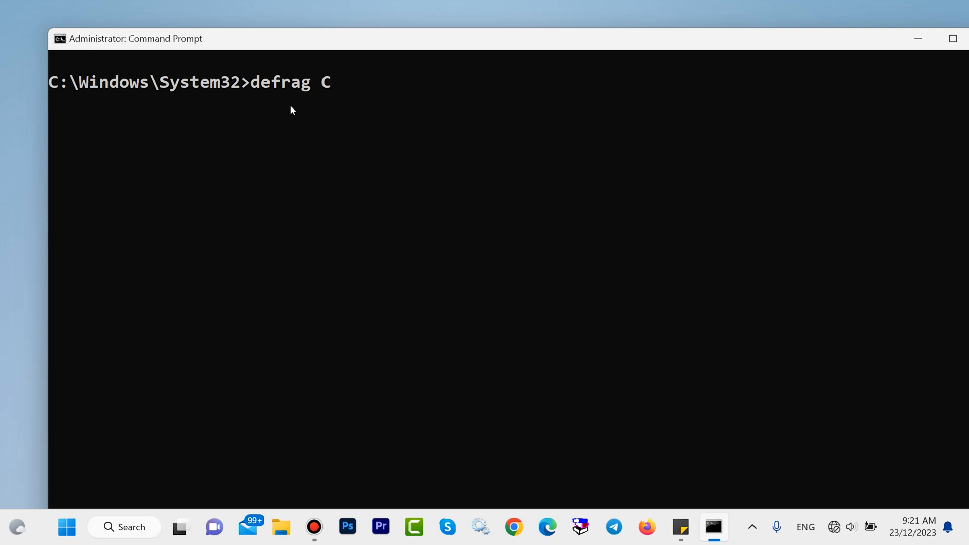
mouse_move(411, 108)
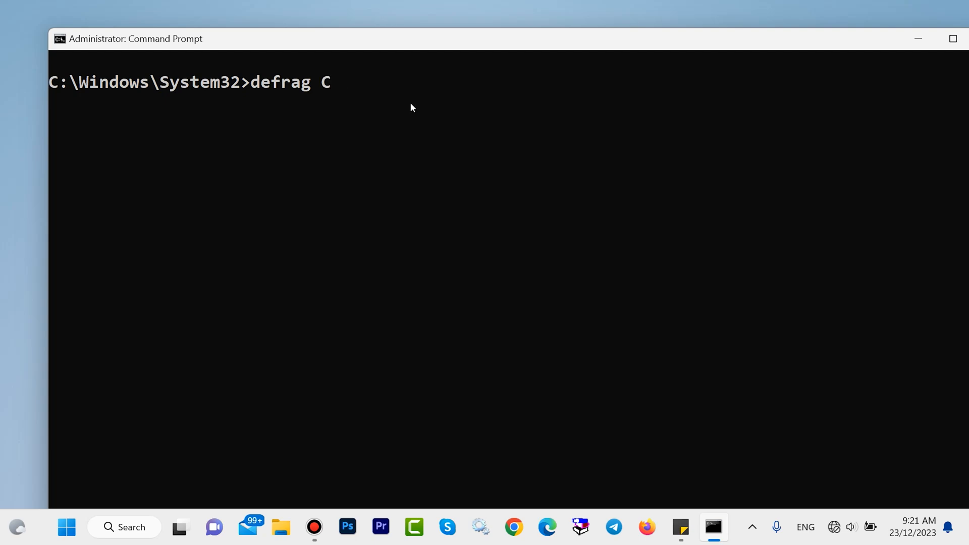
text(:)
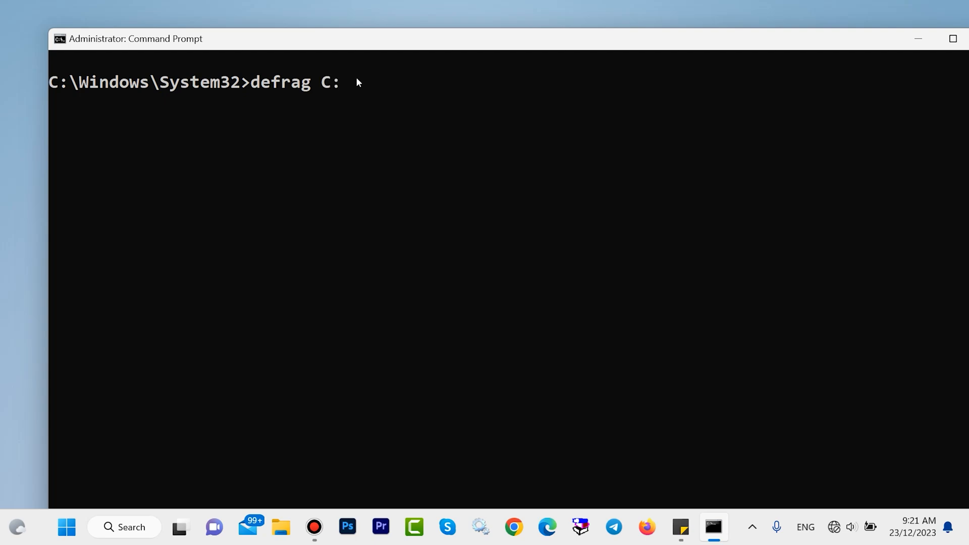
mouse_move(463, 105)
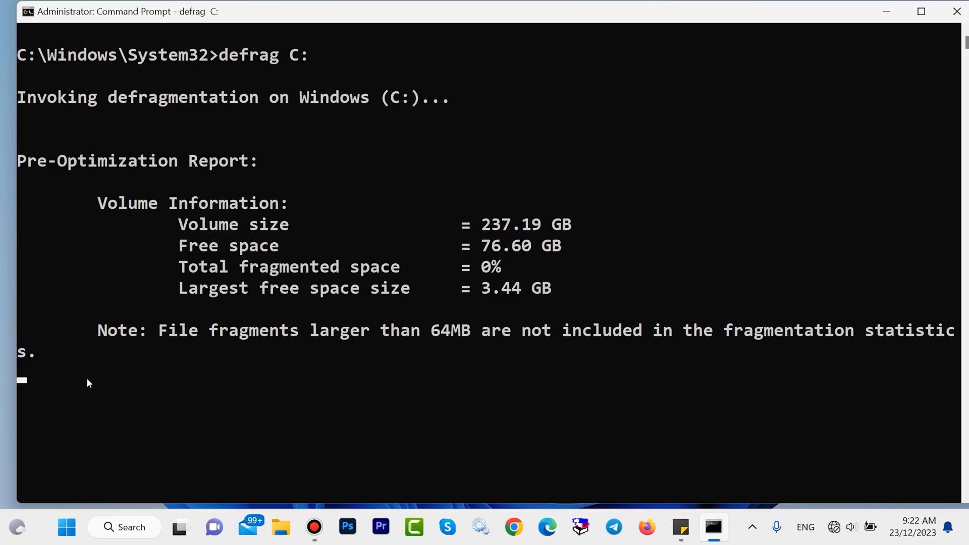
click(956, 11)
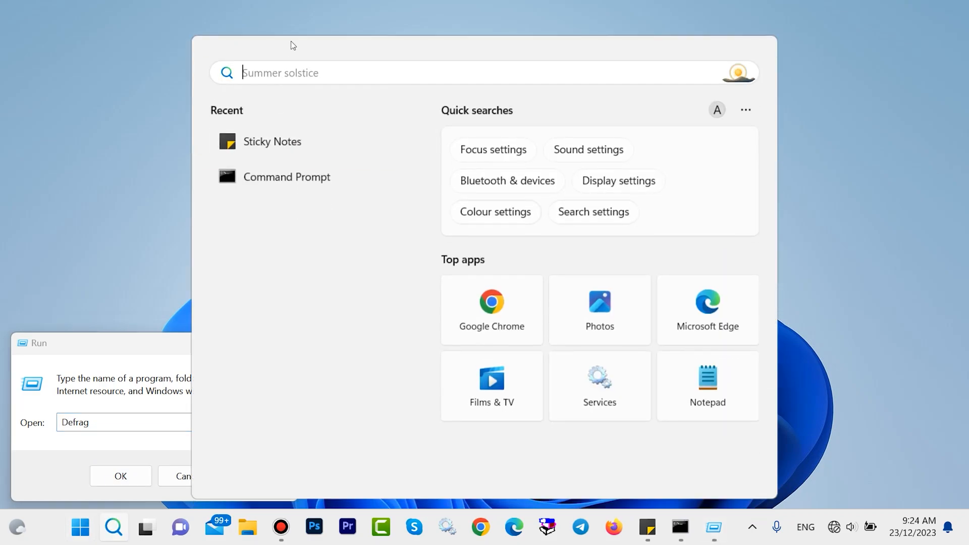
mouse_move(301, 62)
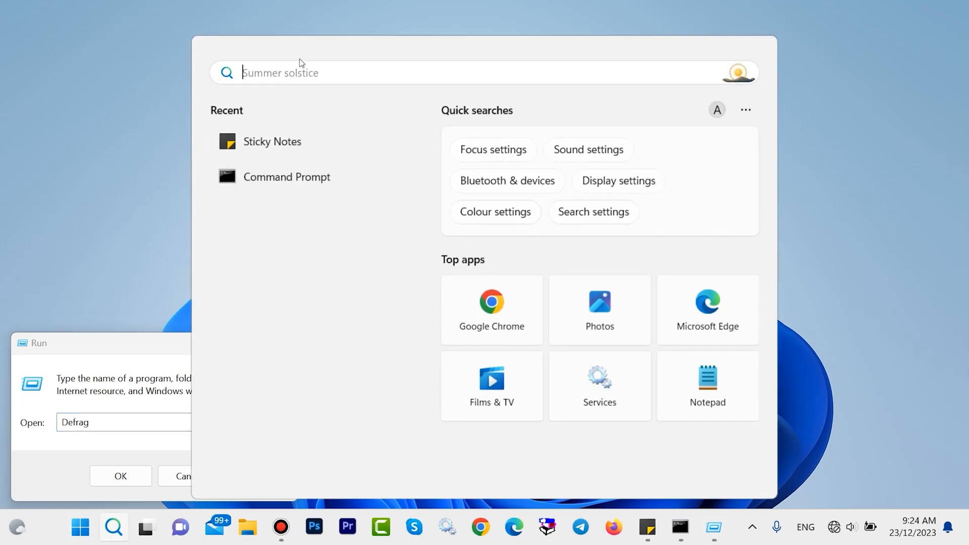
Run %temp% from the Run dialog to show the Temp folder in File Explorer.
text(k)
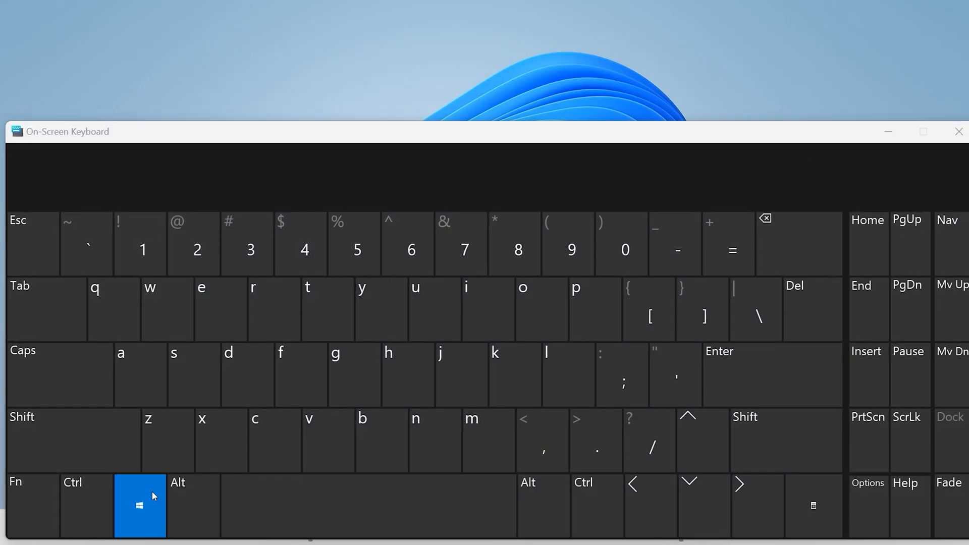
click(252, 309)
text(%)
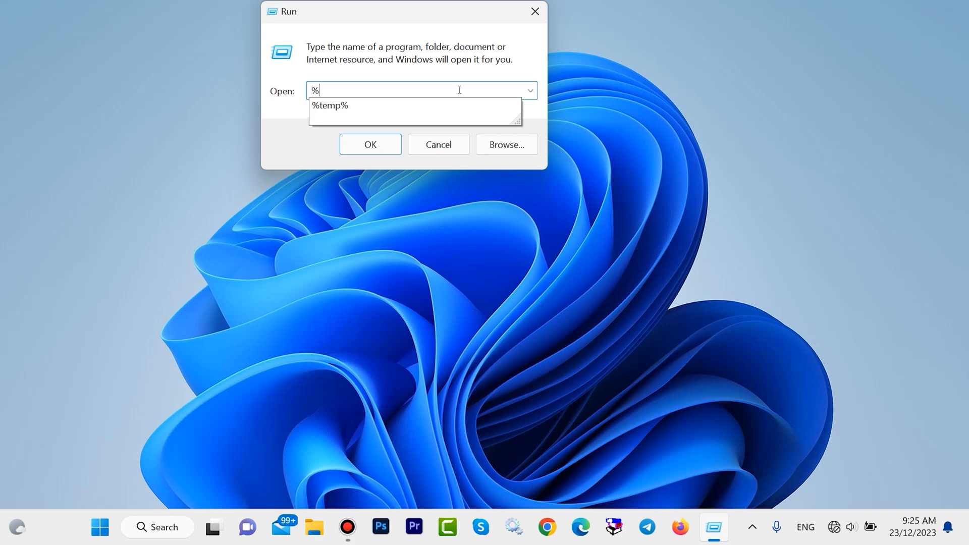
text(temp%)
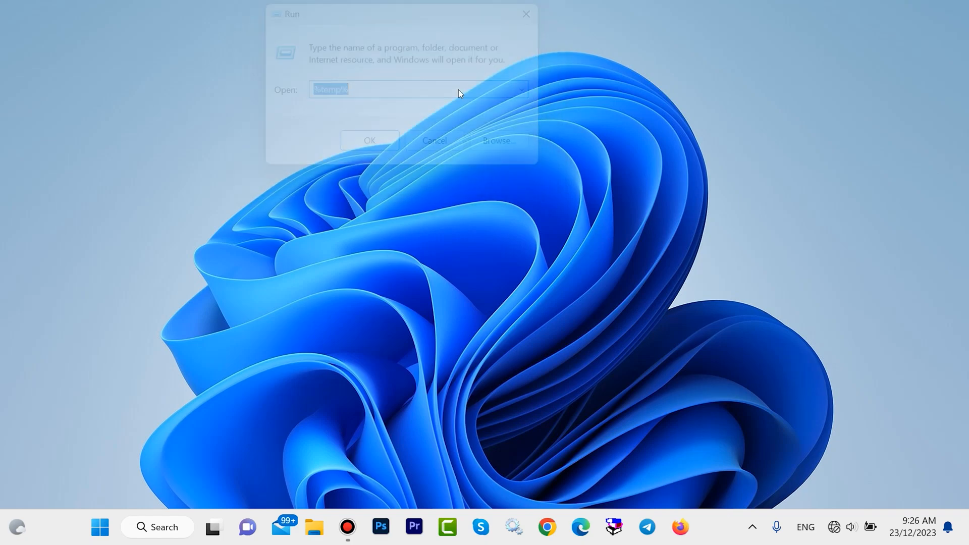
click(370, 142)
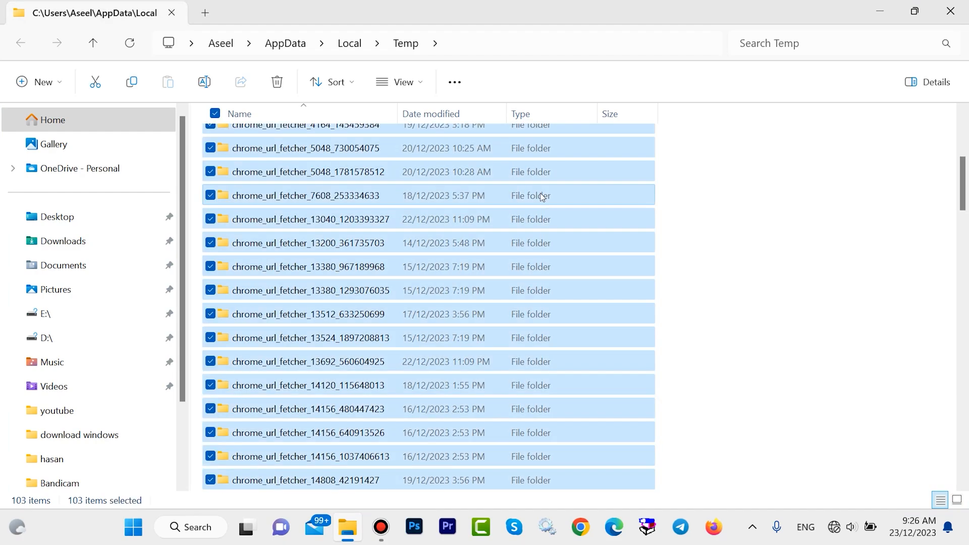
Permanently delete the 103 selected Temp items, skipping the admin-protected folder and files open in Chrome.
click(277, 82)
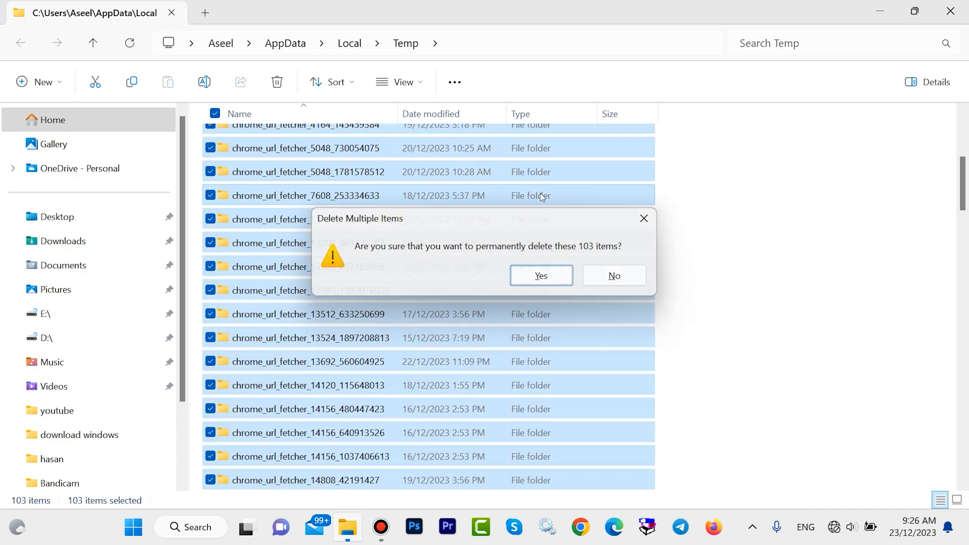
click(538, 274)
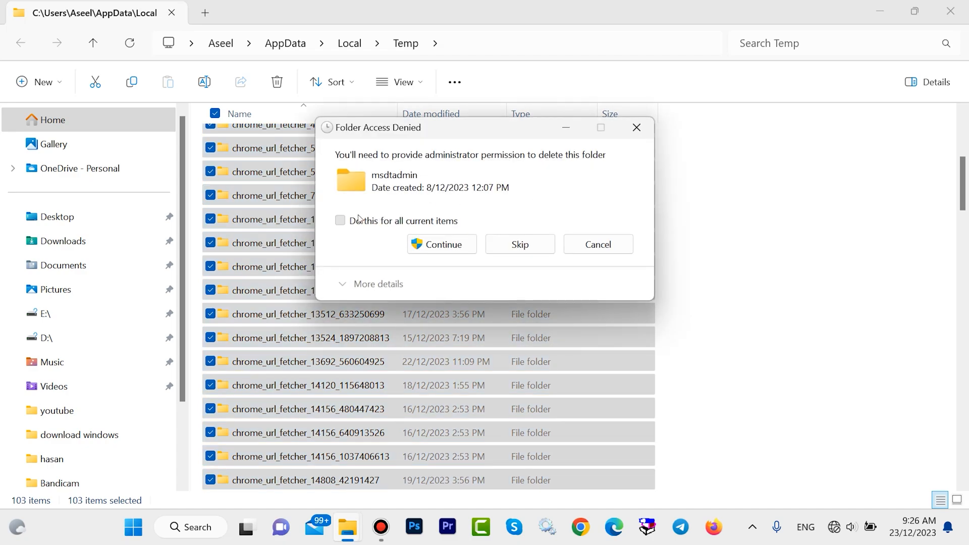
click(519, 244)
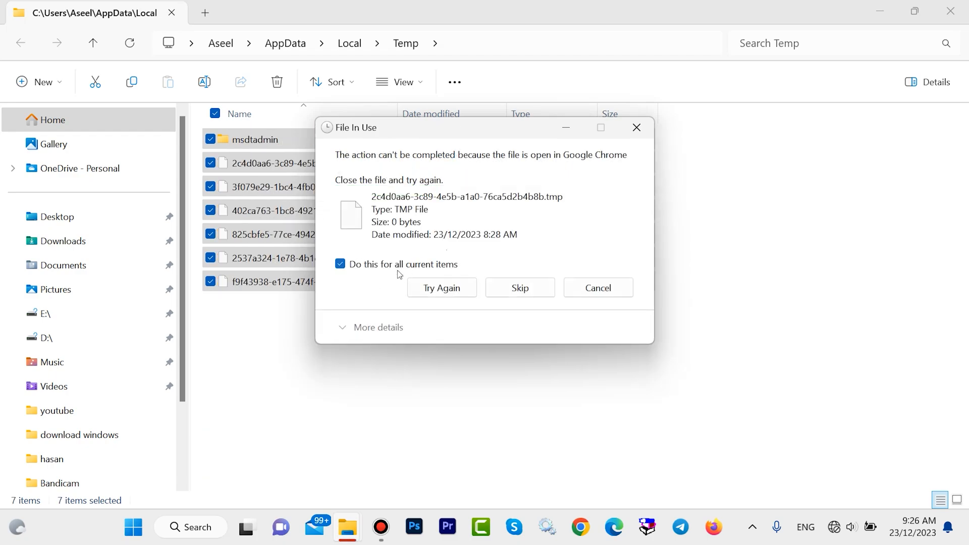
click(519, 288)
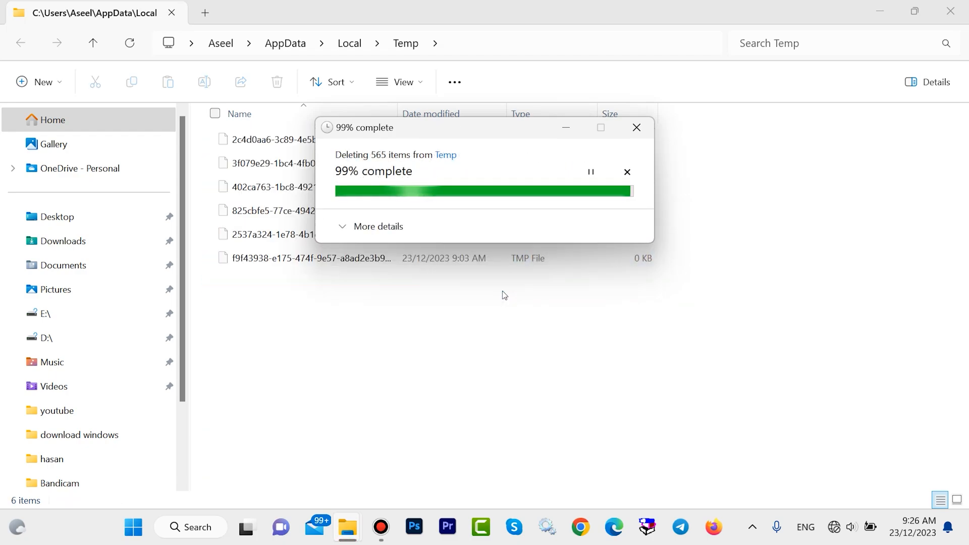
mouse_move(557, 322)
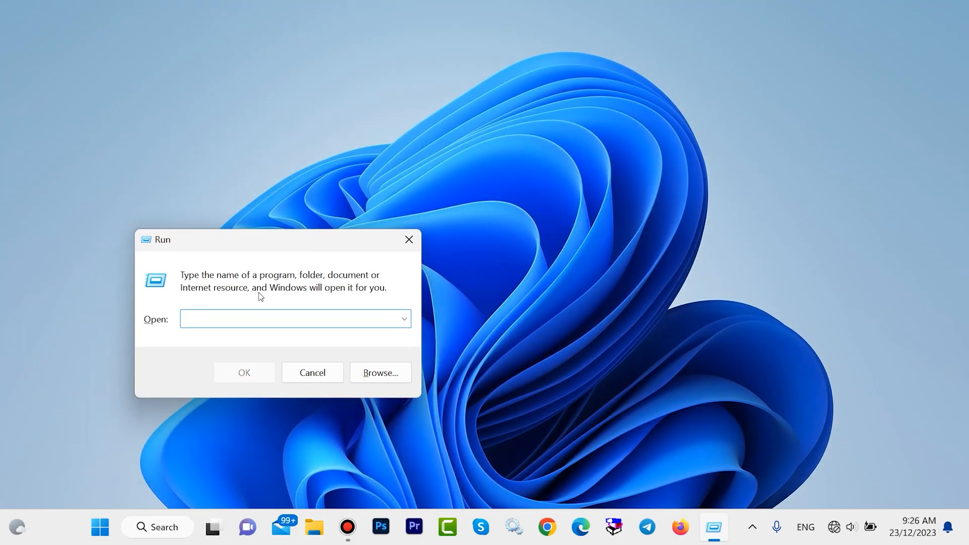
Run prefetch from the Run dialog to show the Windows Prefetch folder.
text(prefetch)
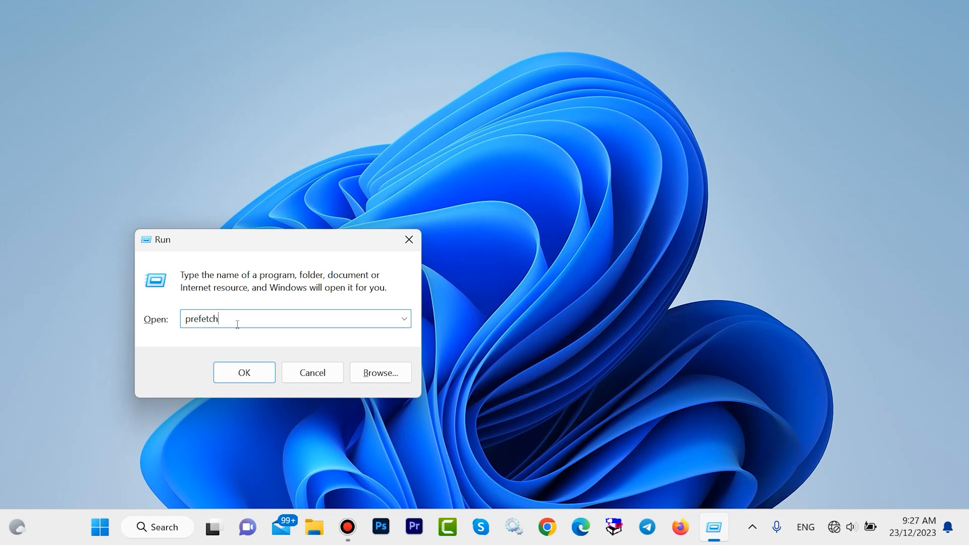
click(243, 373)
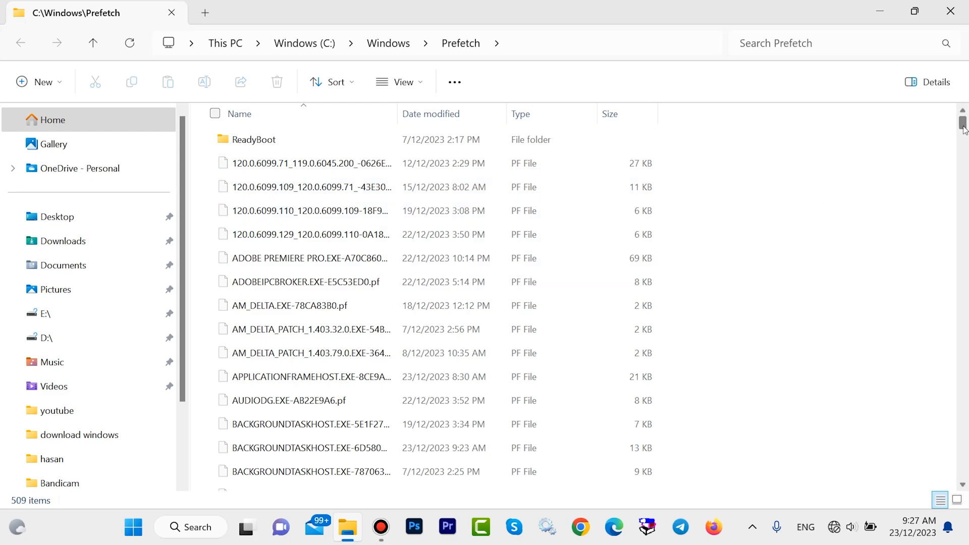
Scroll through the Prefetch folder's 509 items before closing the window.
scroll(down, 3)
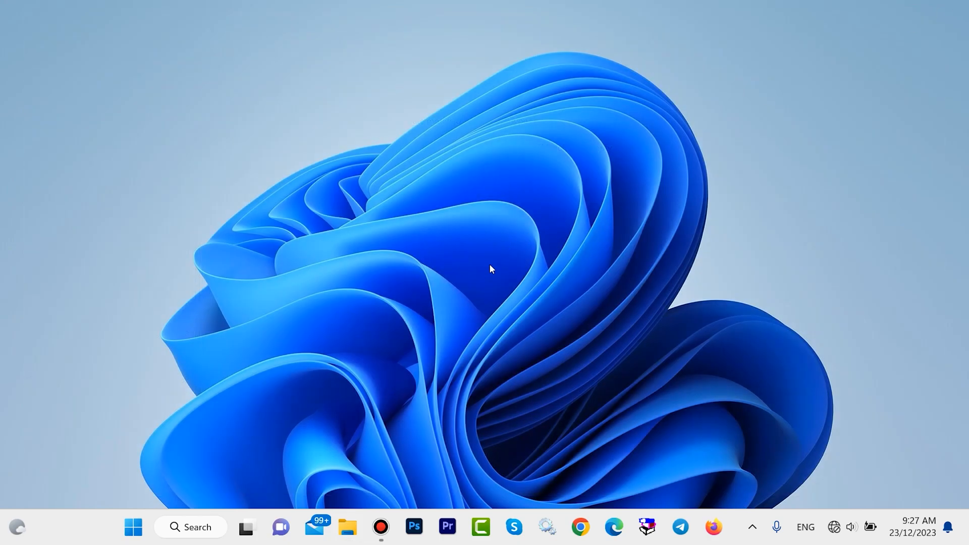
mouse_move(482, 276)
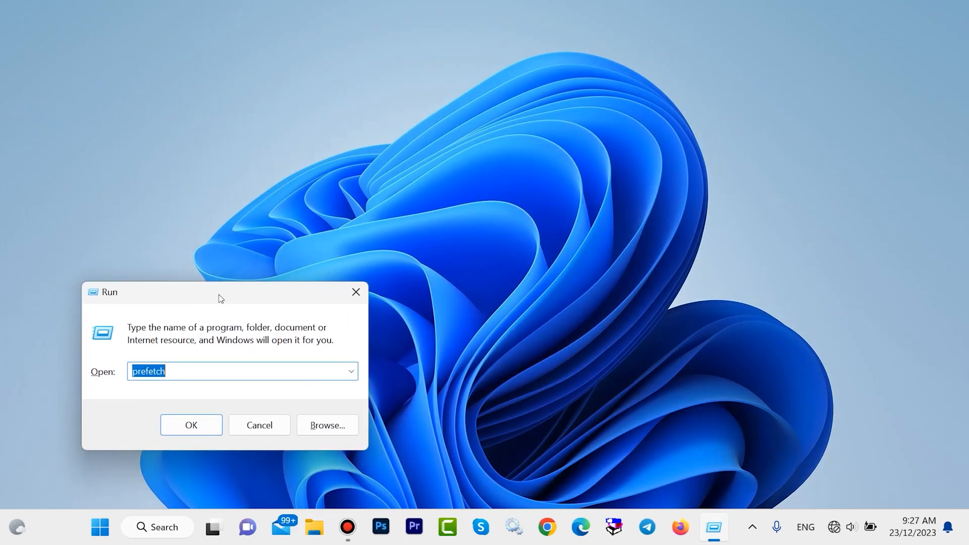
Launch cleanmgr from the Run dialog's autocomplete to start Disk Clean-up on C:.
text(c)
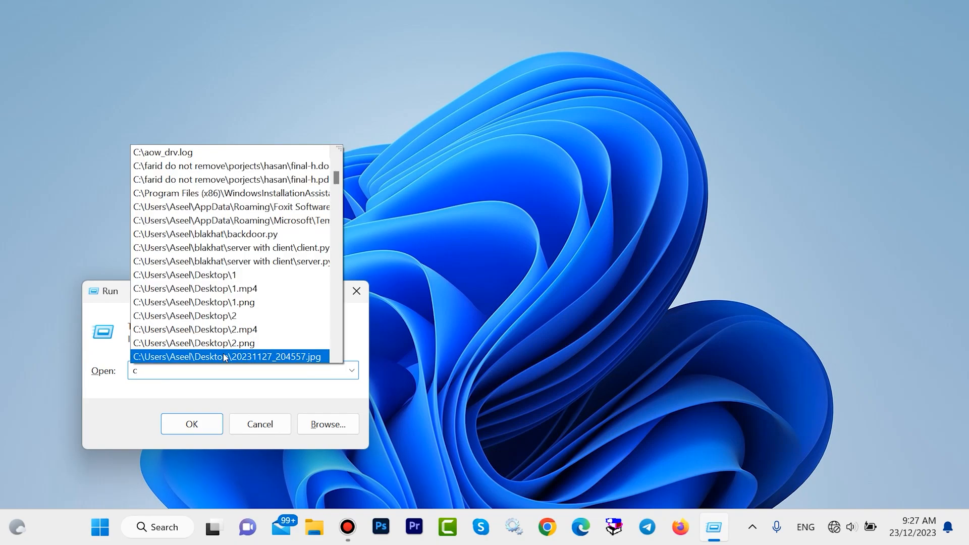
text(le)
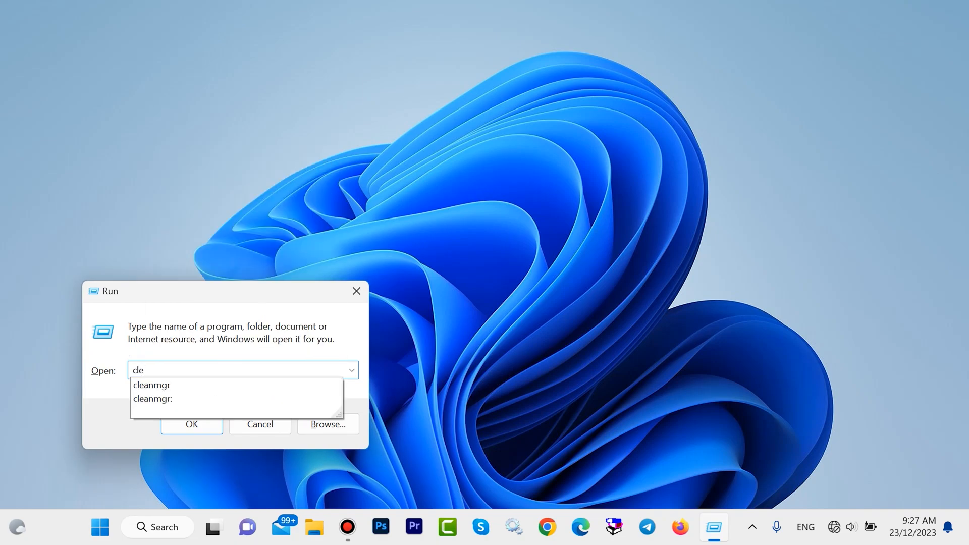
click(151, 385)
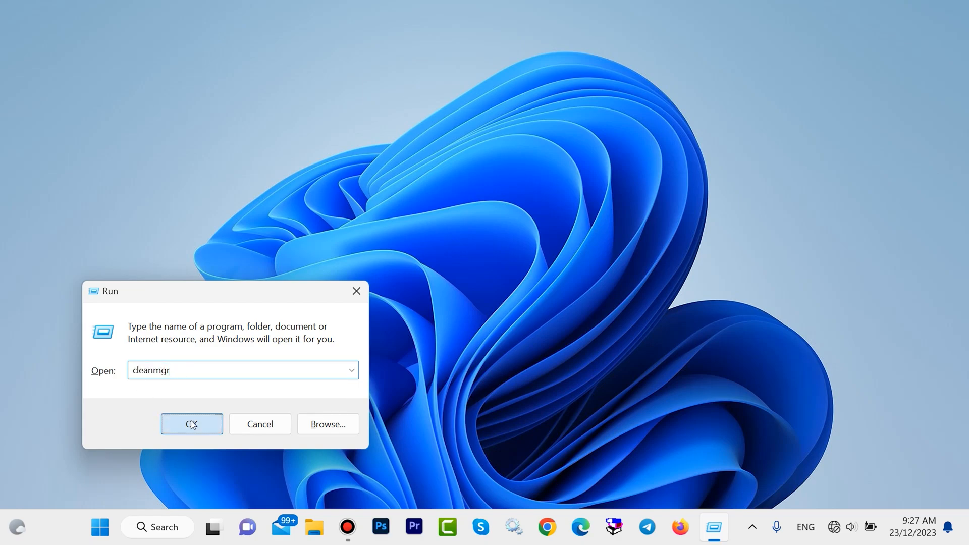
click(191, 424)
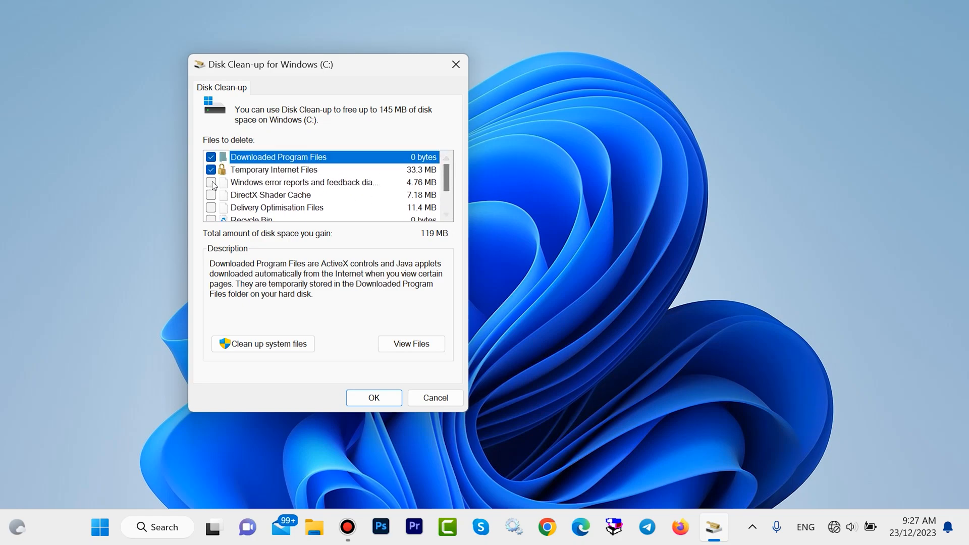
Add Windows error reports and DirectX Shader Cache, then permanently delete about 145 MB of junk files.
click(211, 182)
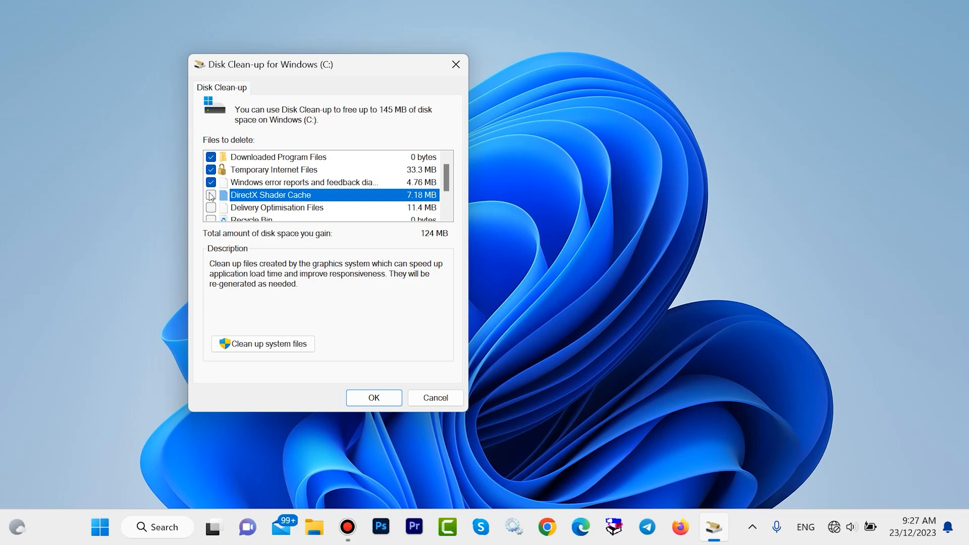
click(211, 195)
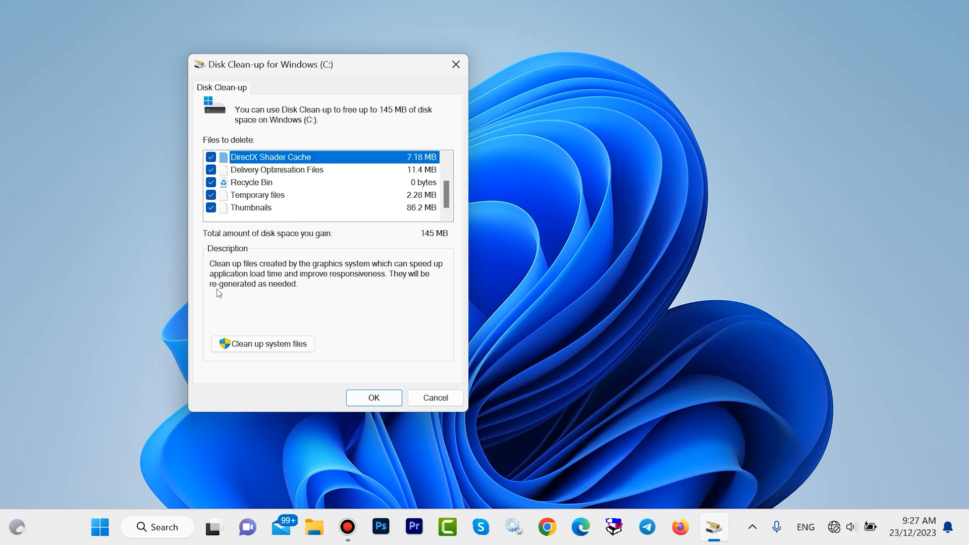
click(374, 397)
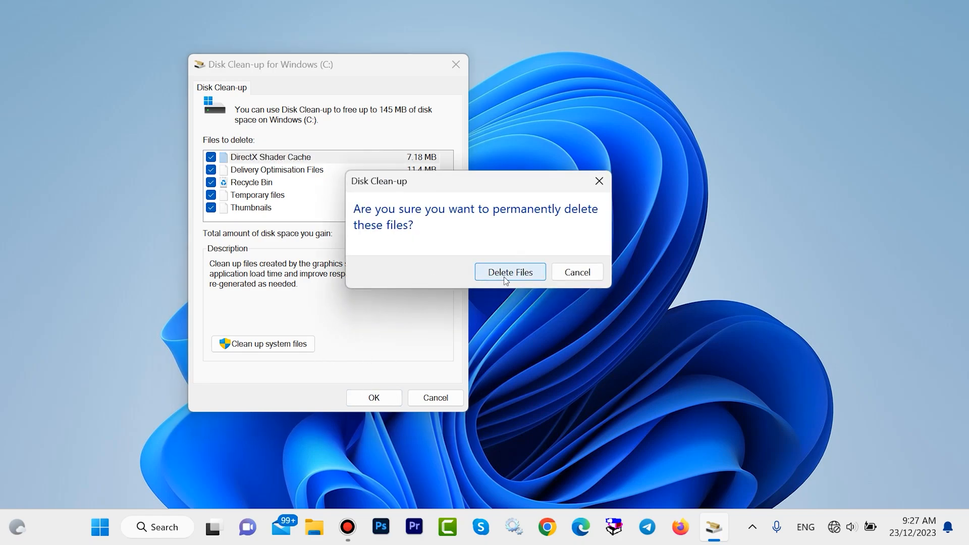
click(508, 272)
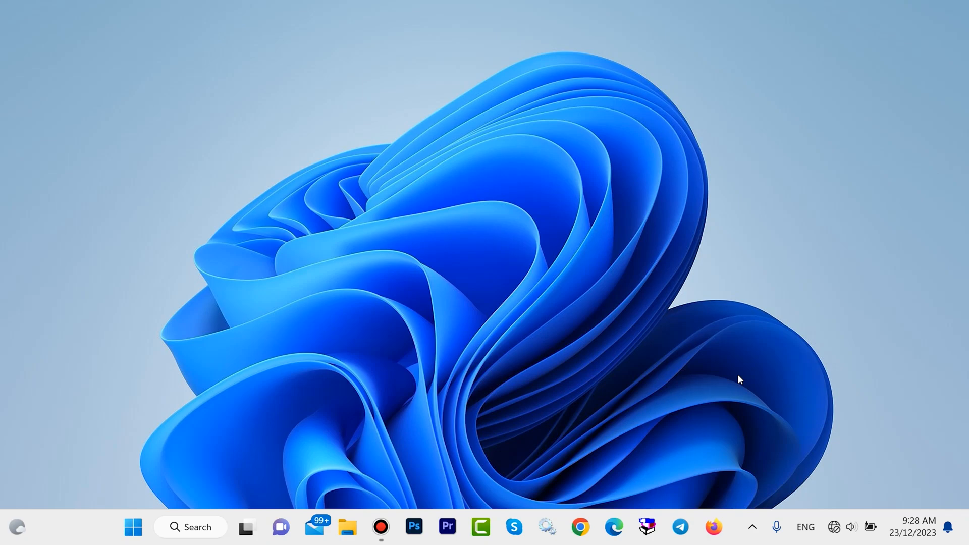
Search for Control Panel from the taskbar and launch it from the results.
click(191, 527)
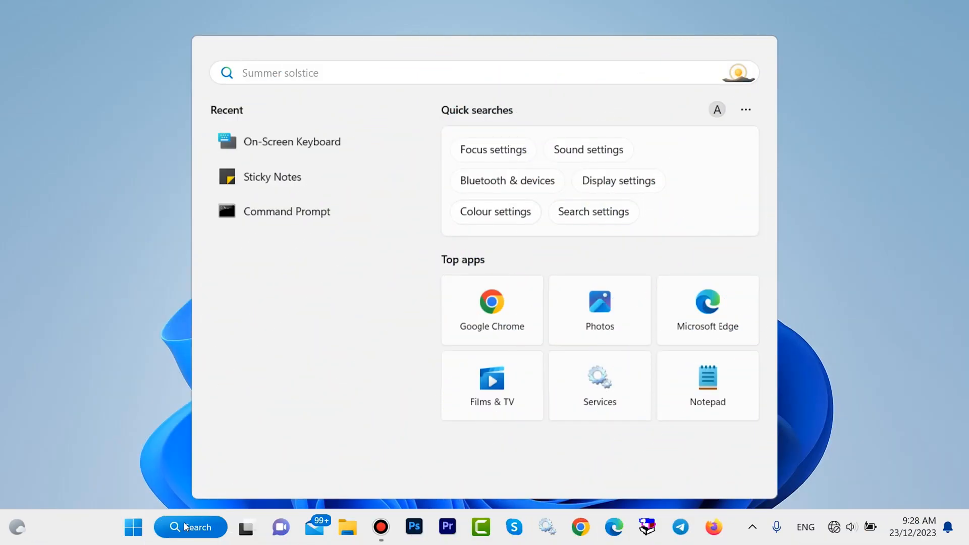
text(control Panel)
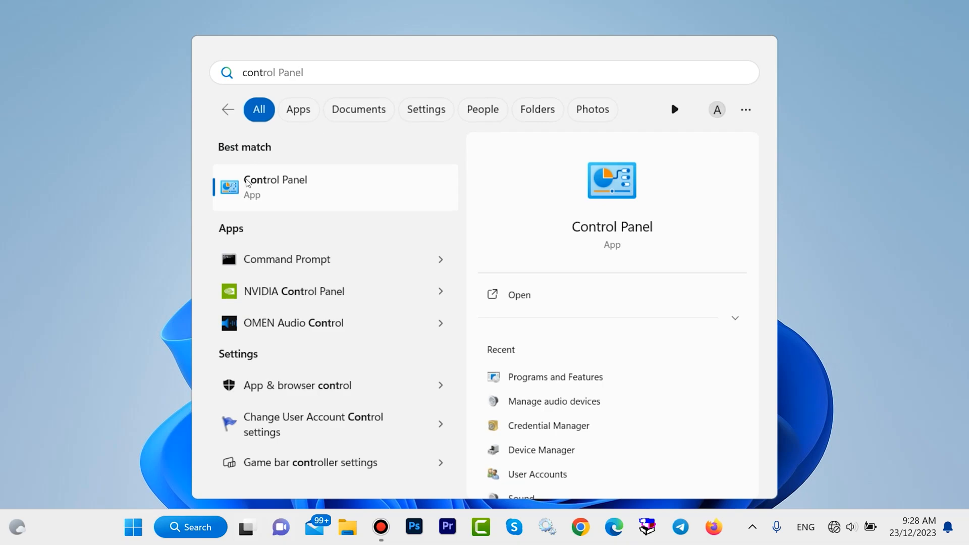
click(275, 187)
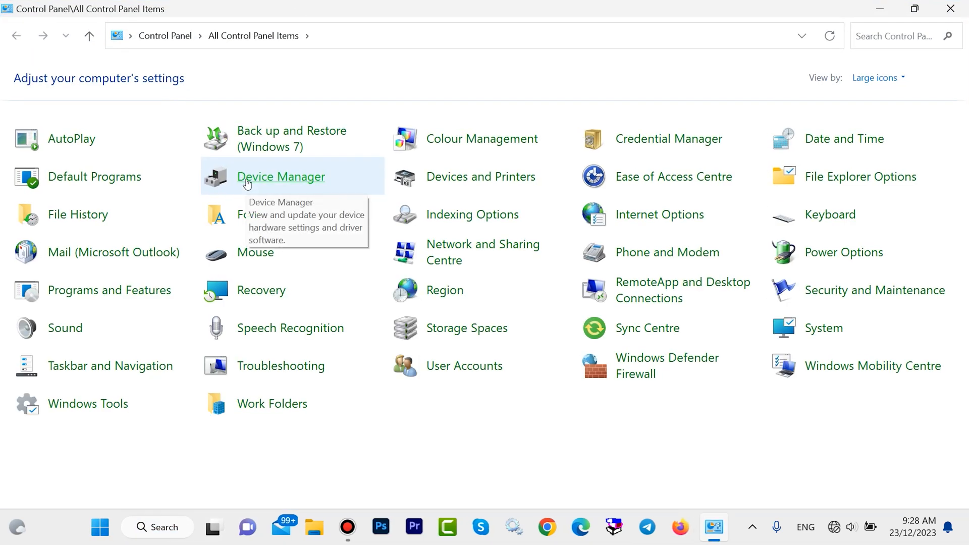
mouse_move(109, 290)
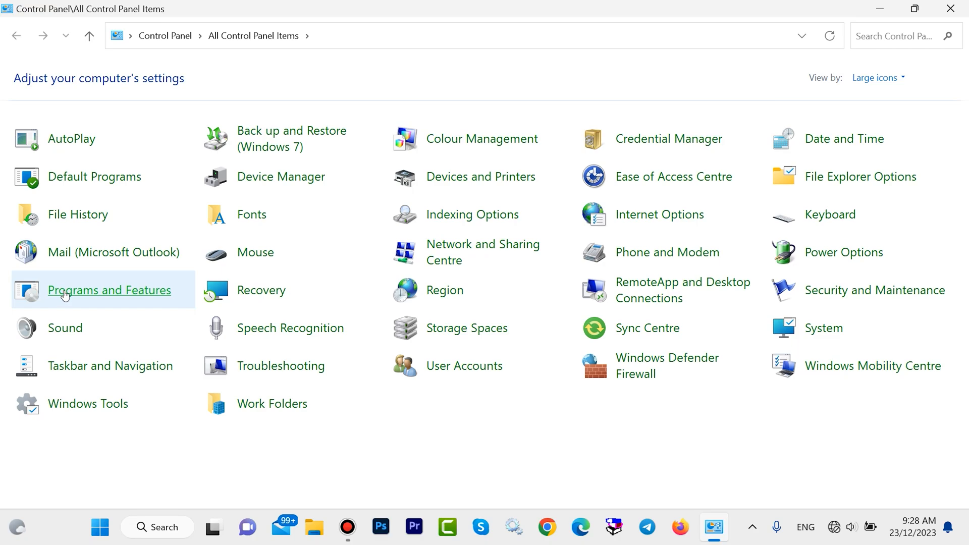
mouse_move(126, 290)
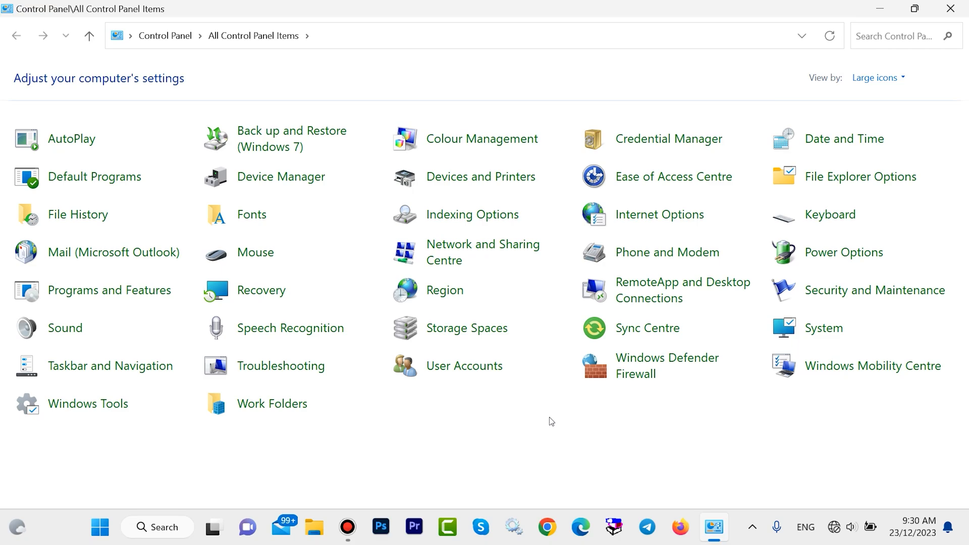
mouse_move(926, 72)
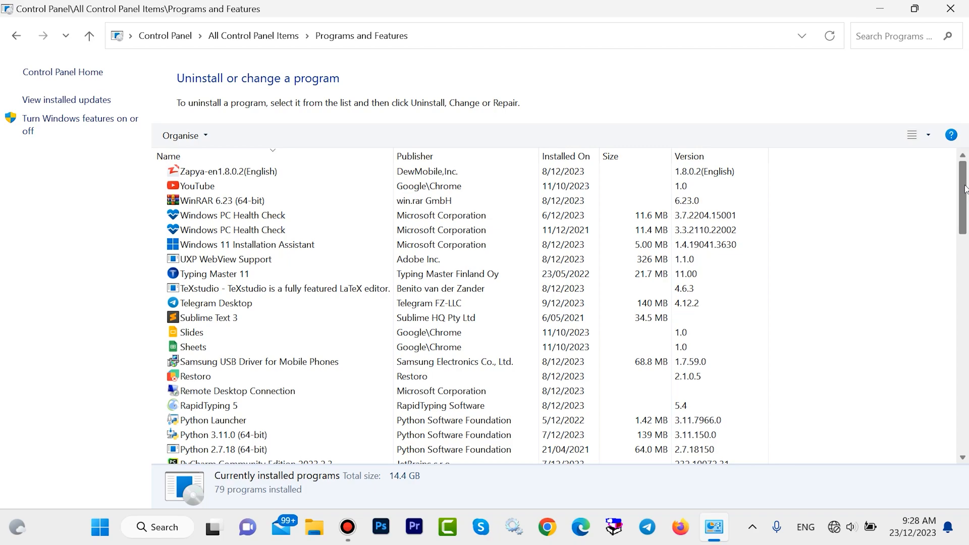
Go to Programs and Features, scroll to the bottom and select 7-Zip 23.01 (x64) for uninstall.
scroll(down, 3)
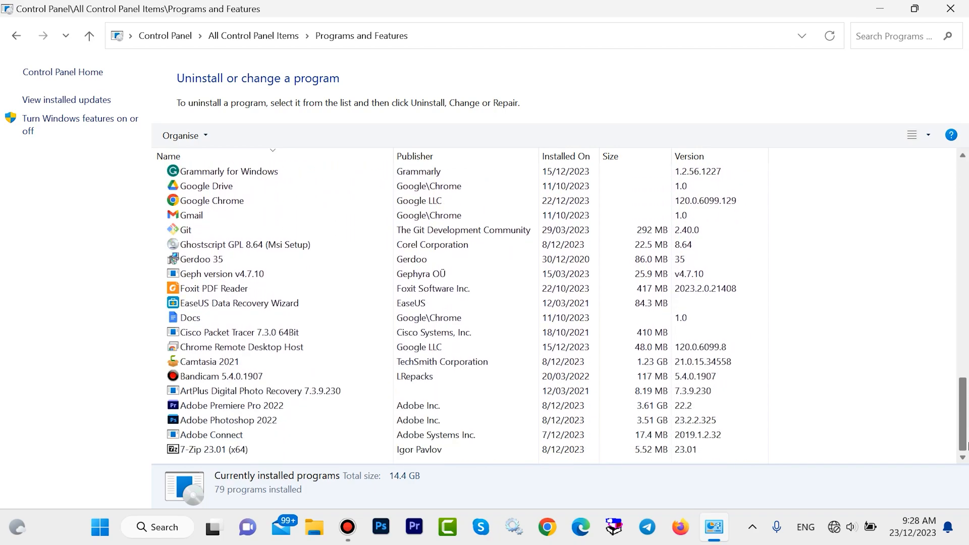
click(230, 405)
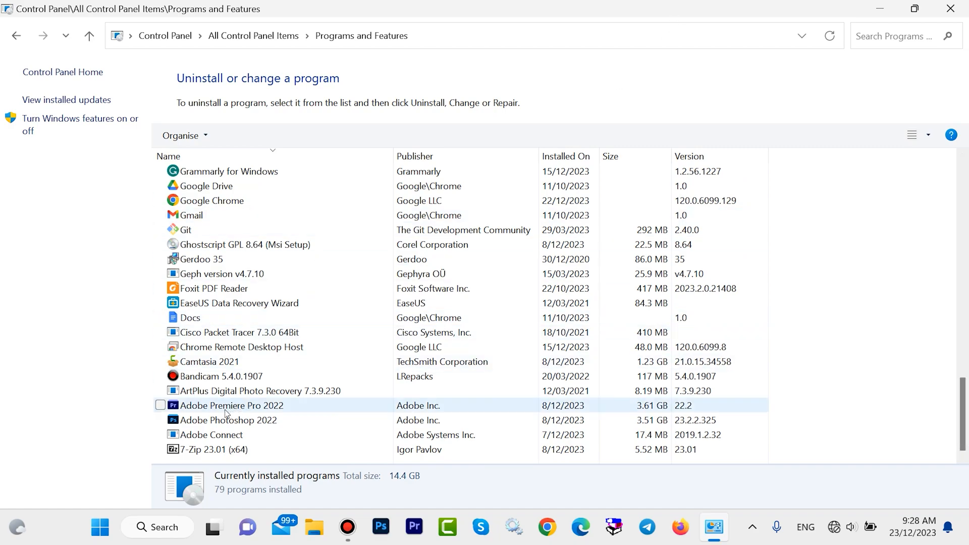
click(213, 449)
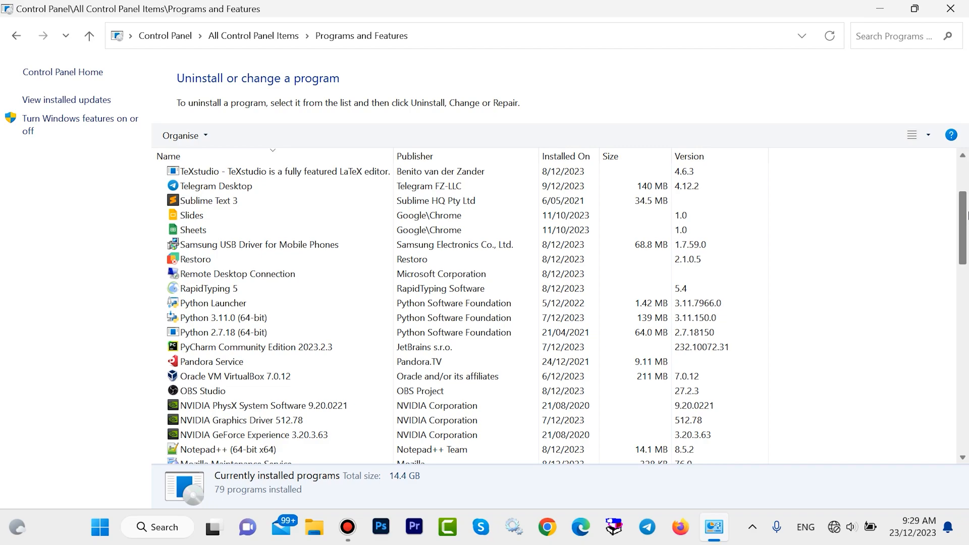
scroll(down, 3)
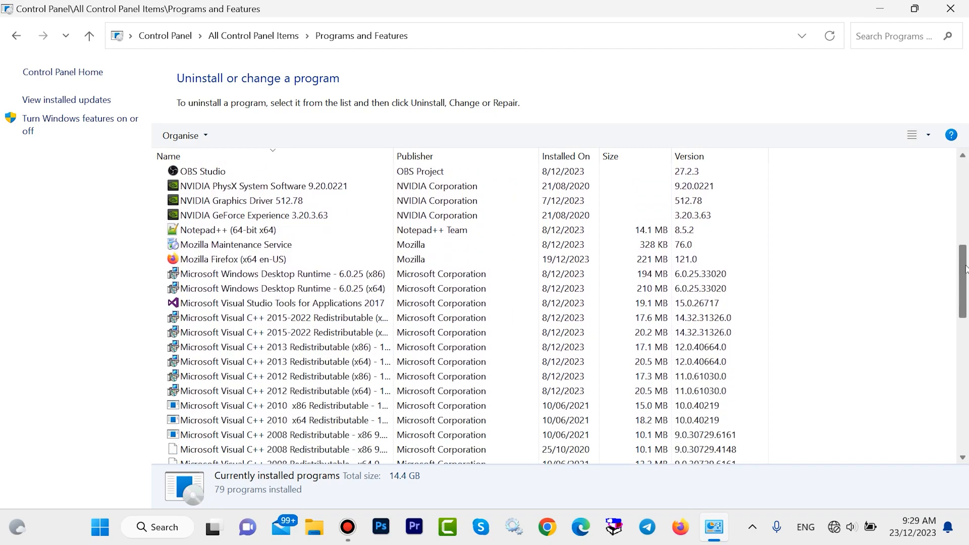
scroll(down, 3)
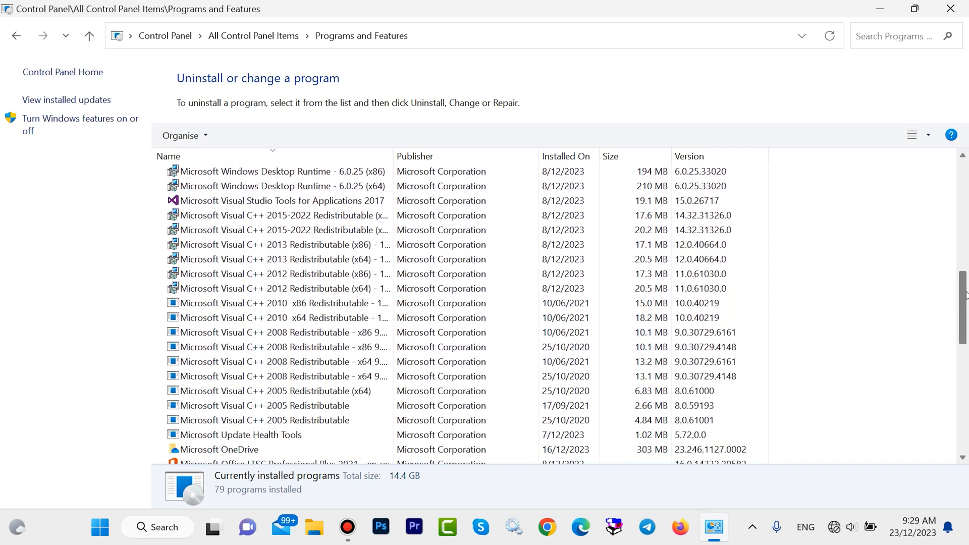
scroll(down, 3)
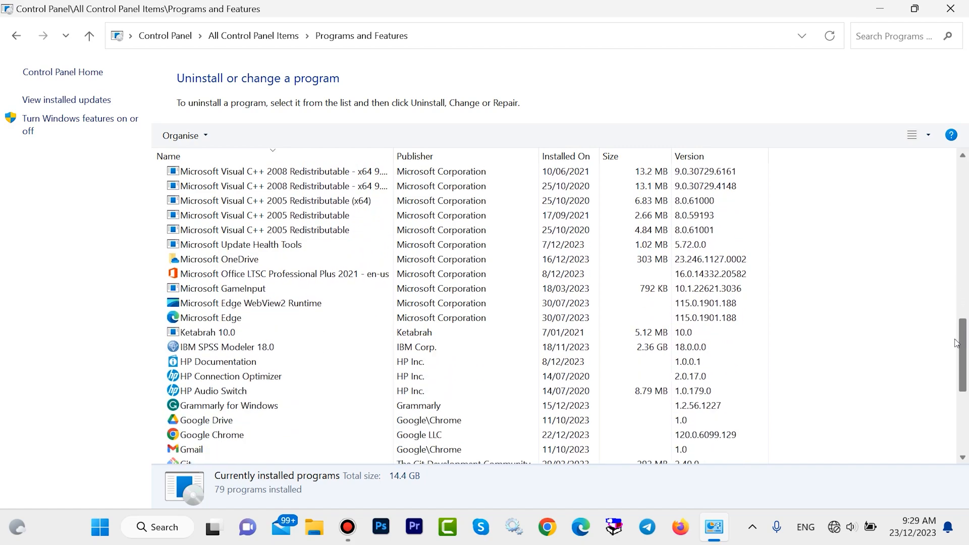
scroll(down, 3)
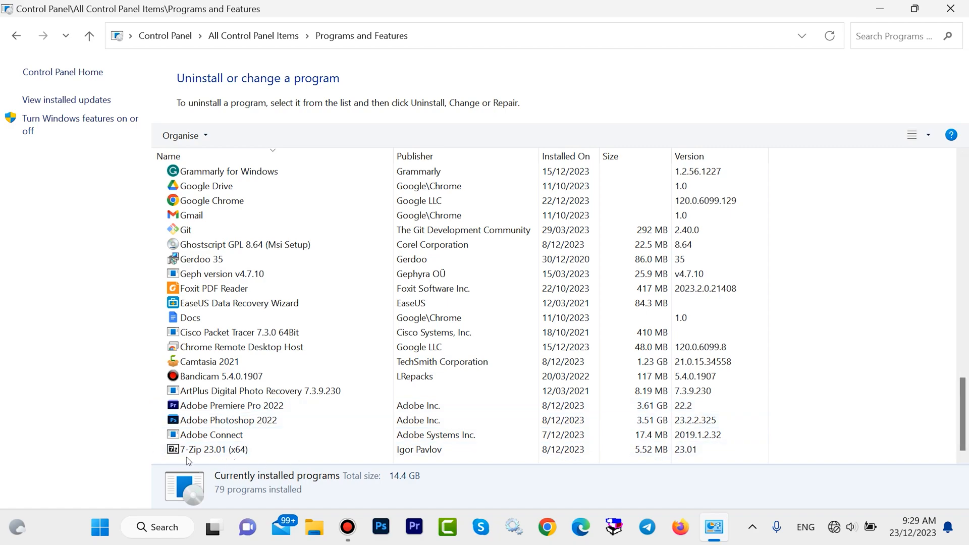
click(213, 449)
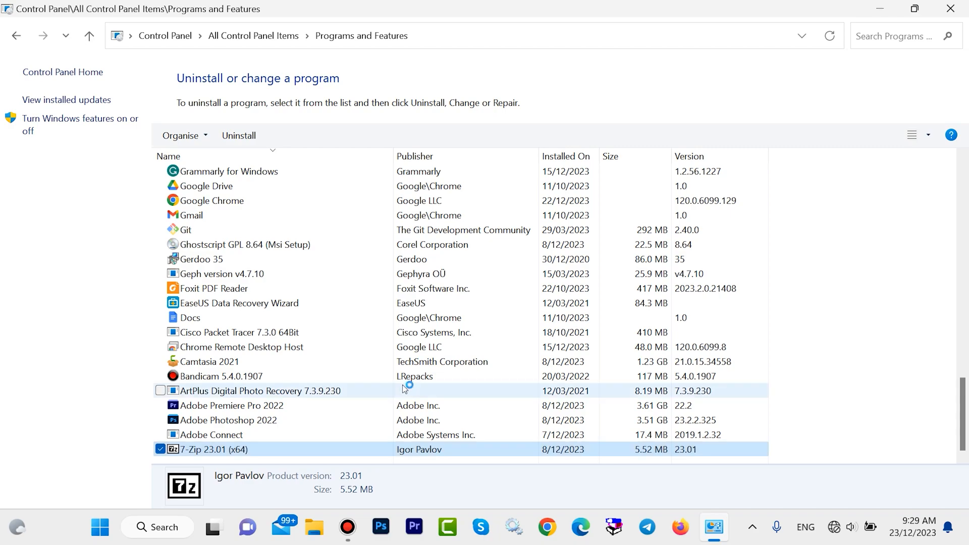
Uninstall 7-Zip 23.01 (x64), confirm removal, dismiss the finish message and close Control Panel.
click(238, 135)
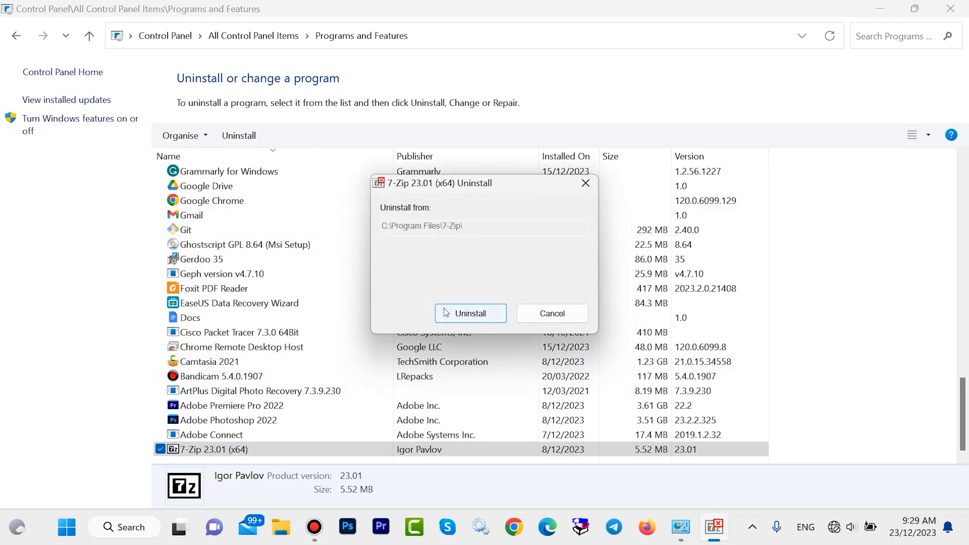
click(470, 313)
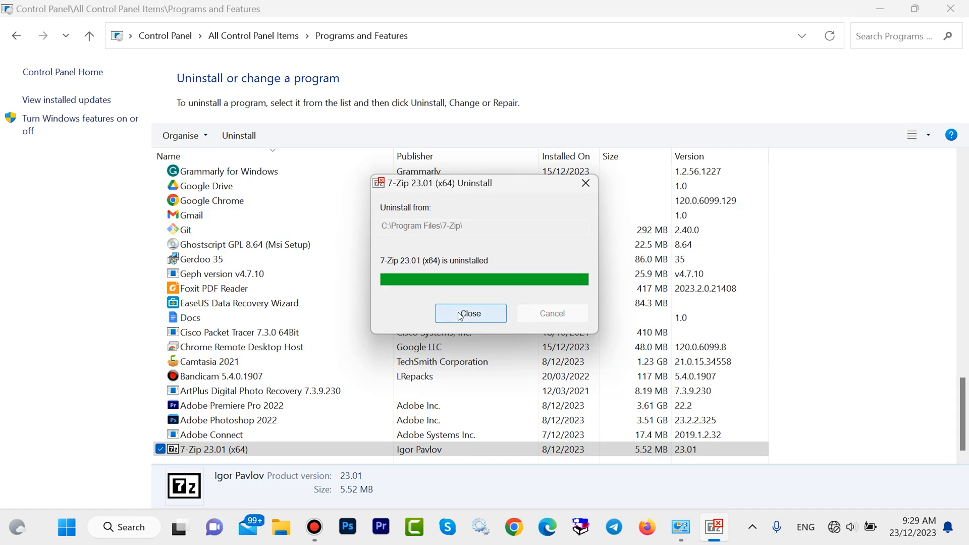
click(469, 314)
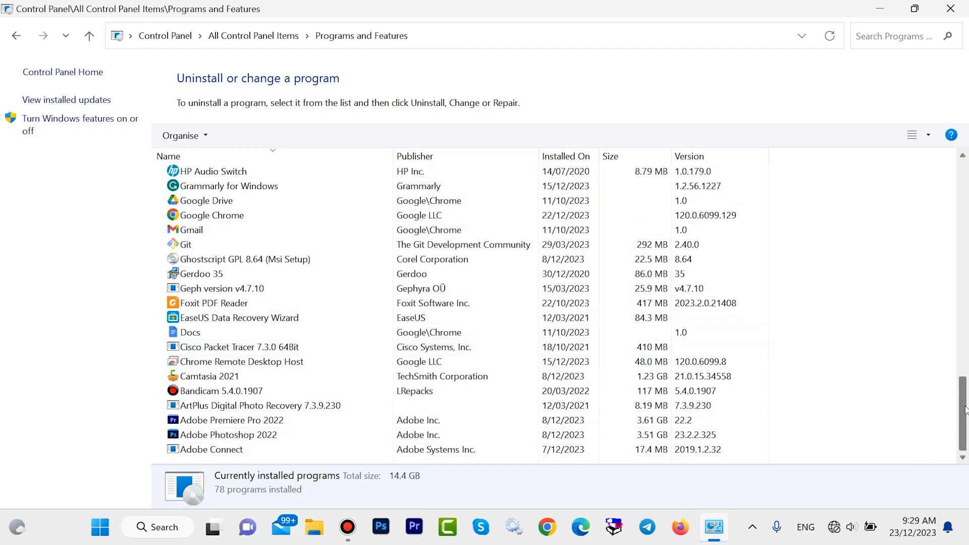
scroll(up, 3)
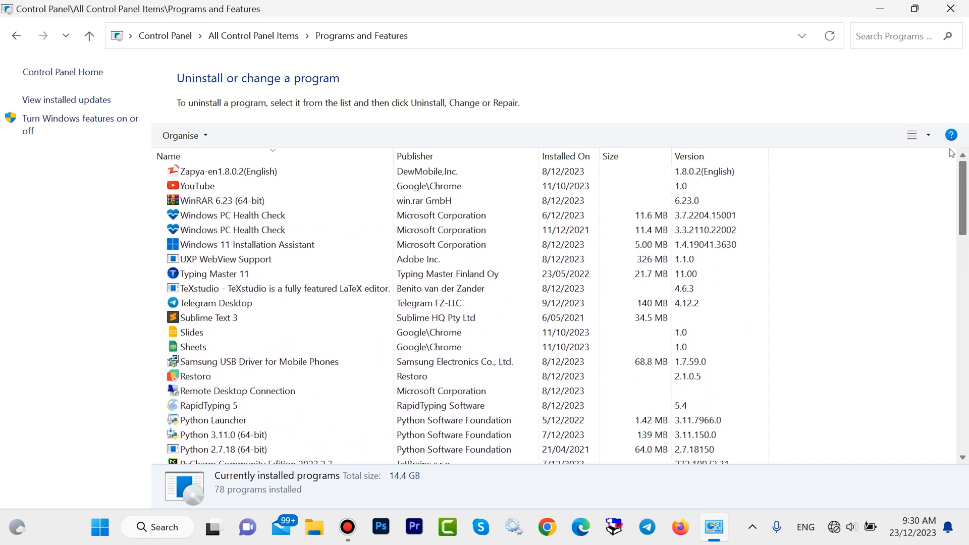
click(197, 186)
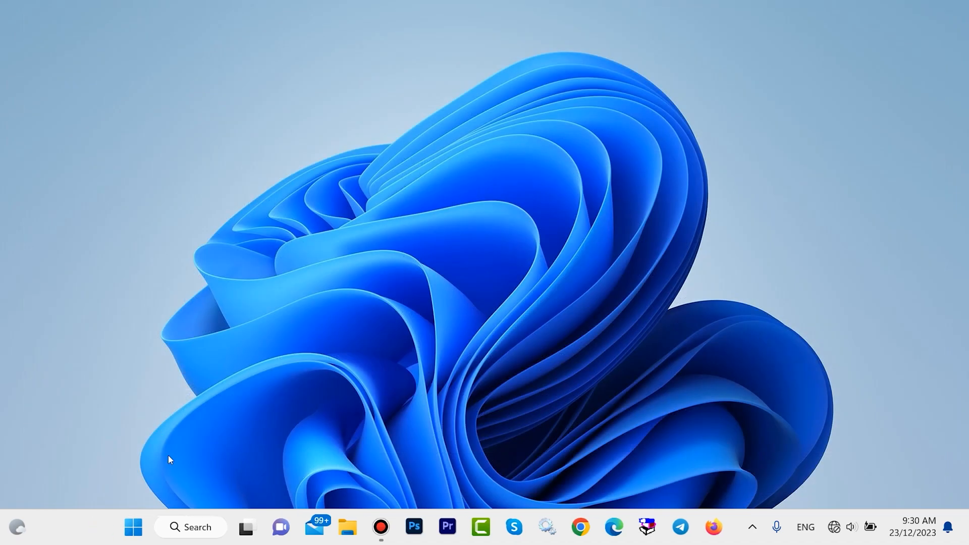
Launch Task Manager from the Start menu and select WhatsApp in the Startup apps list.
right_click(133, 527)
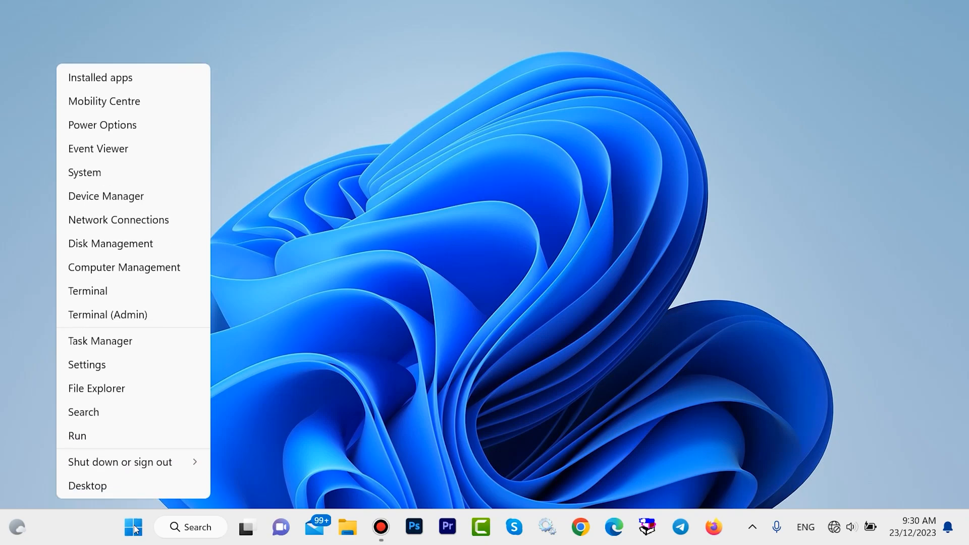
click(100, 341)
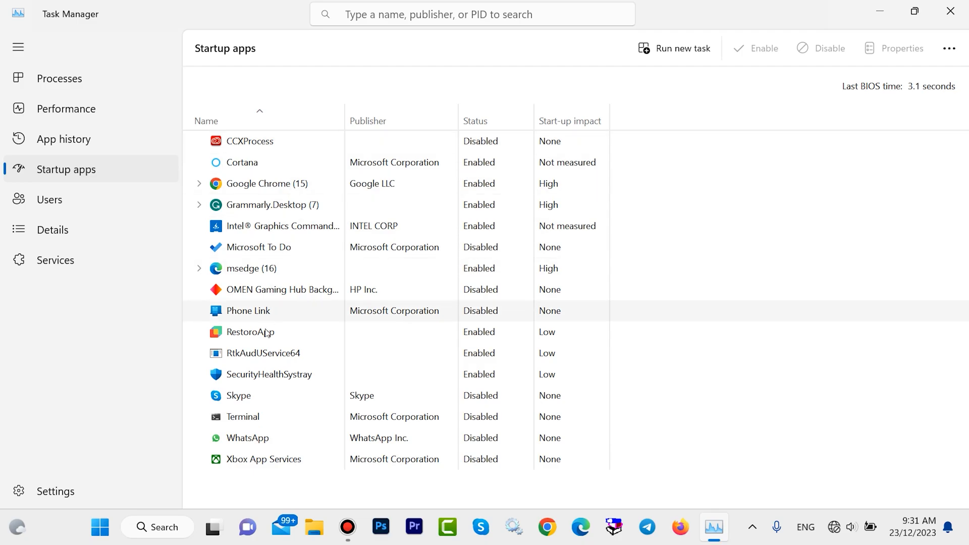
mouse_move(319, 296)
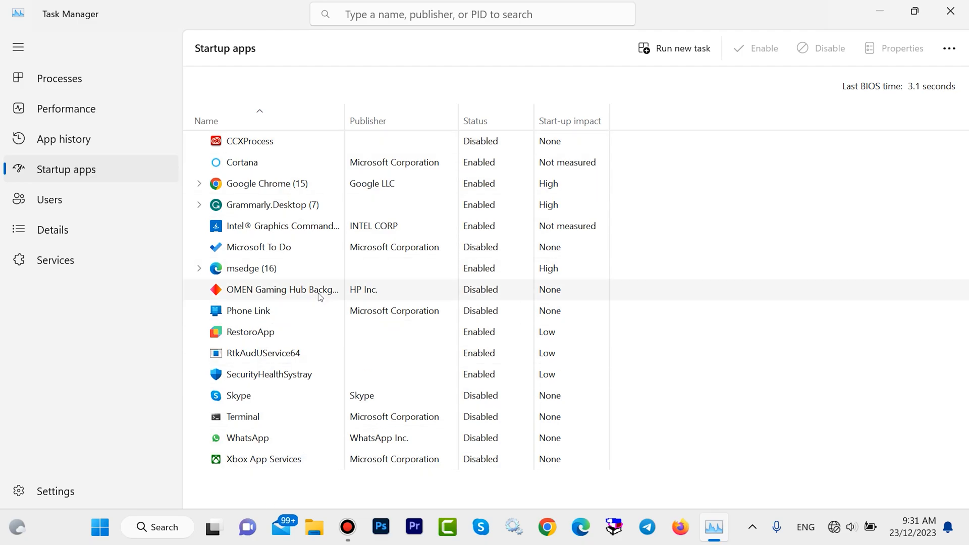
mouse_move(302, 353)
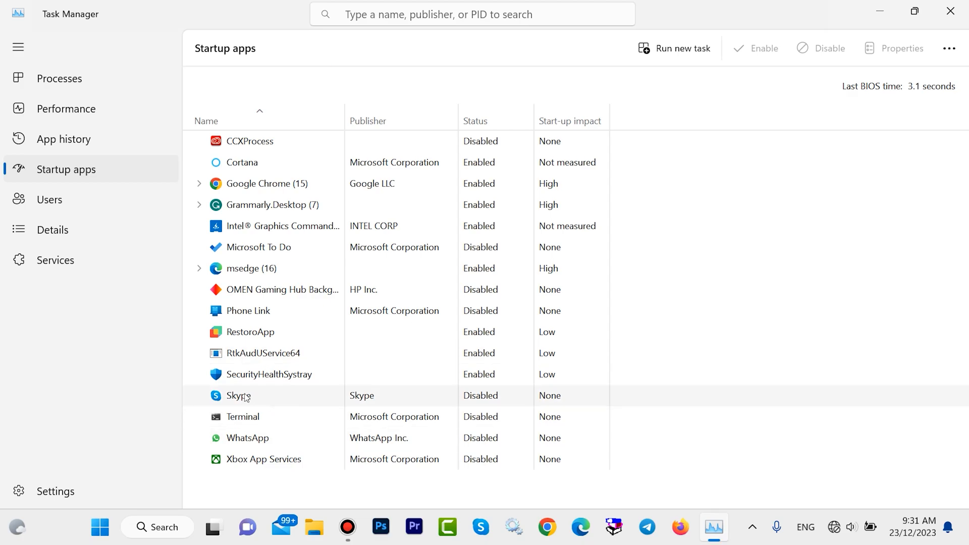
click(248, 437)
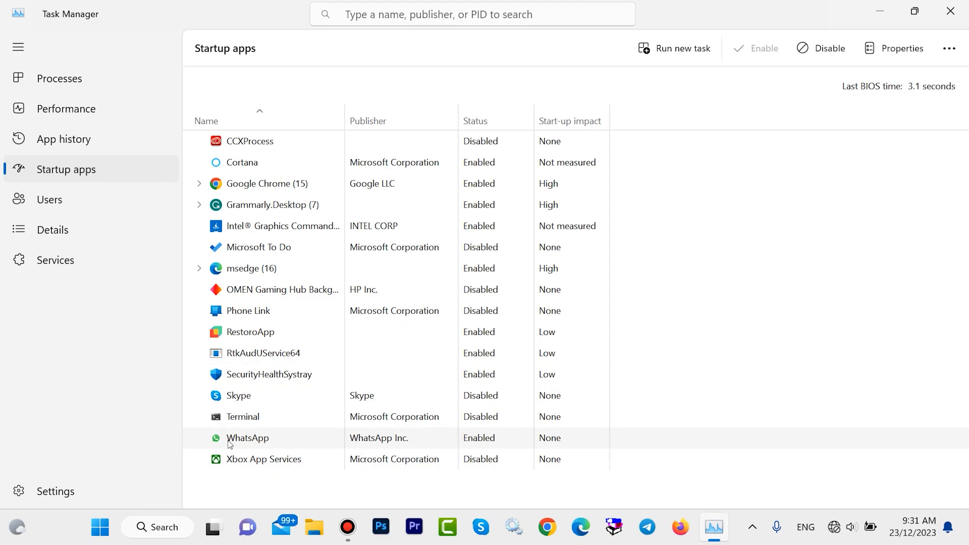